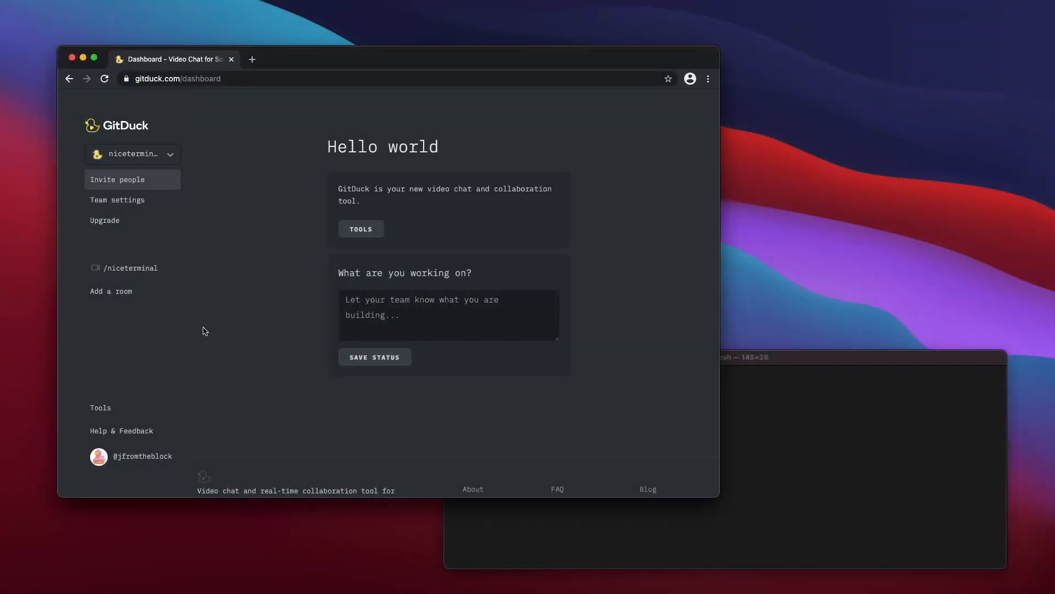
pyautogui.moveTo(286, 344)
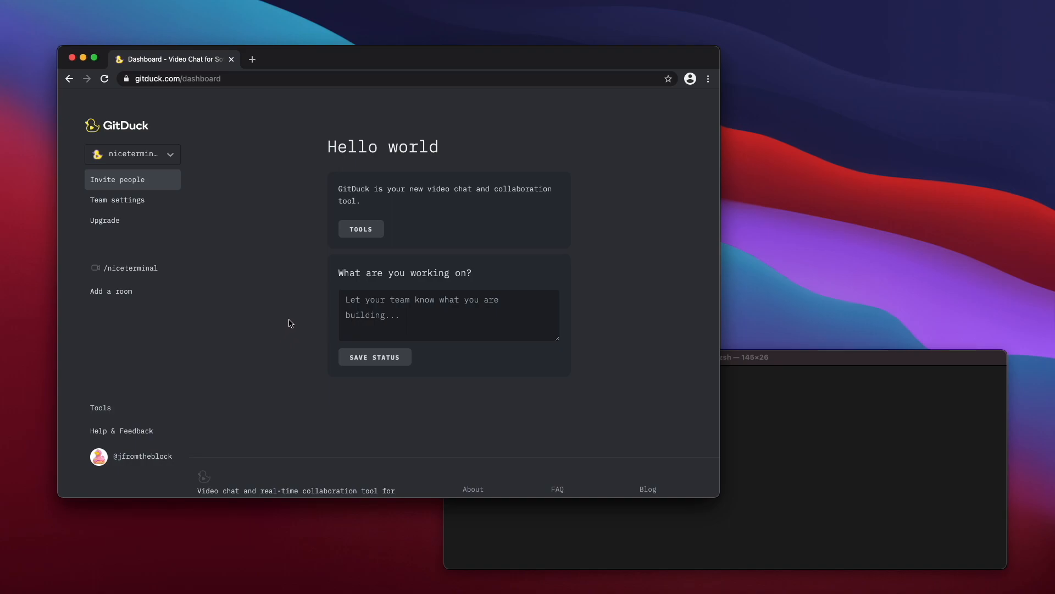
pyautogui.moveTo(271, 330)
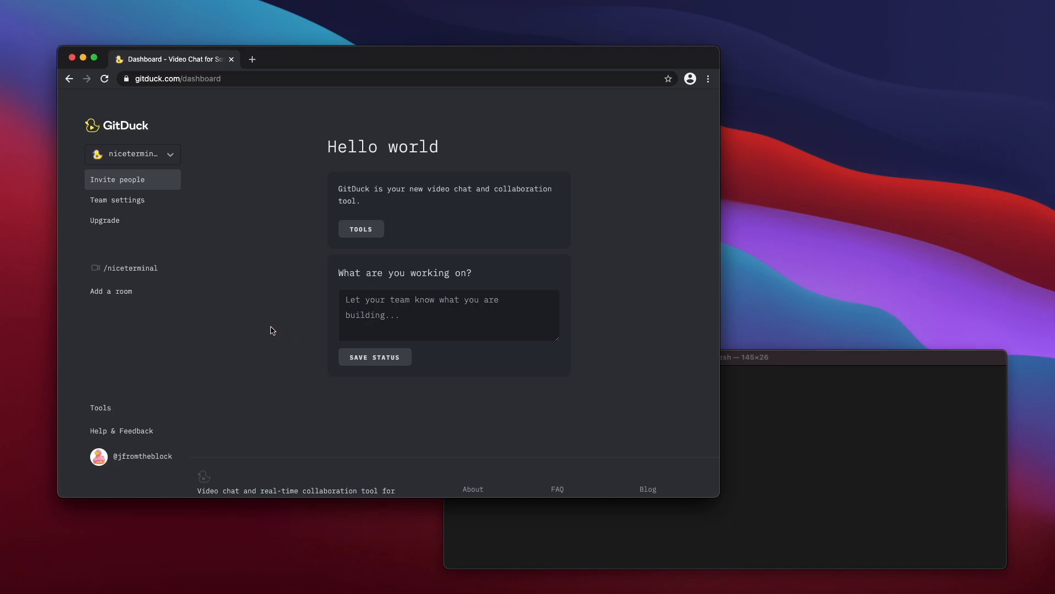
pyautogui.moveTo(260, 330)
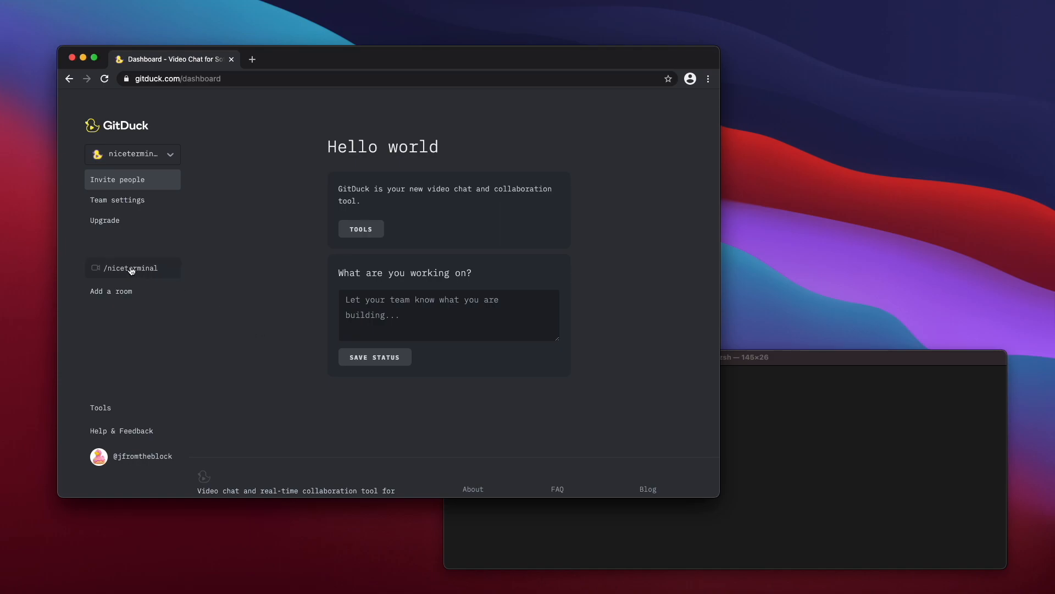
pyautogui.moveTo(130, 268)
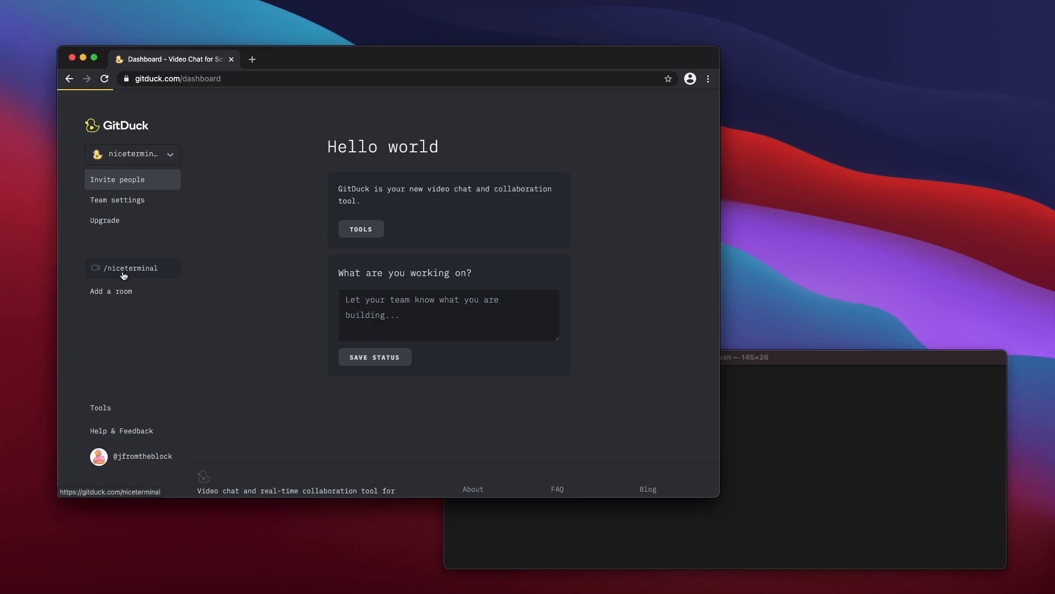
# Step: Join the /niceterminal room, show its terminal-sharing instructions, and bring Terminal to the front
pyautogui.click(130, 269)
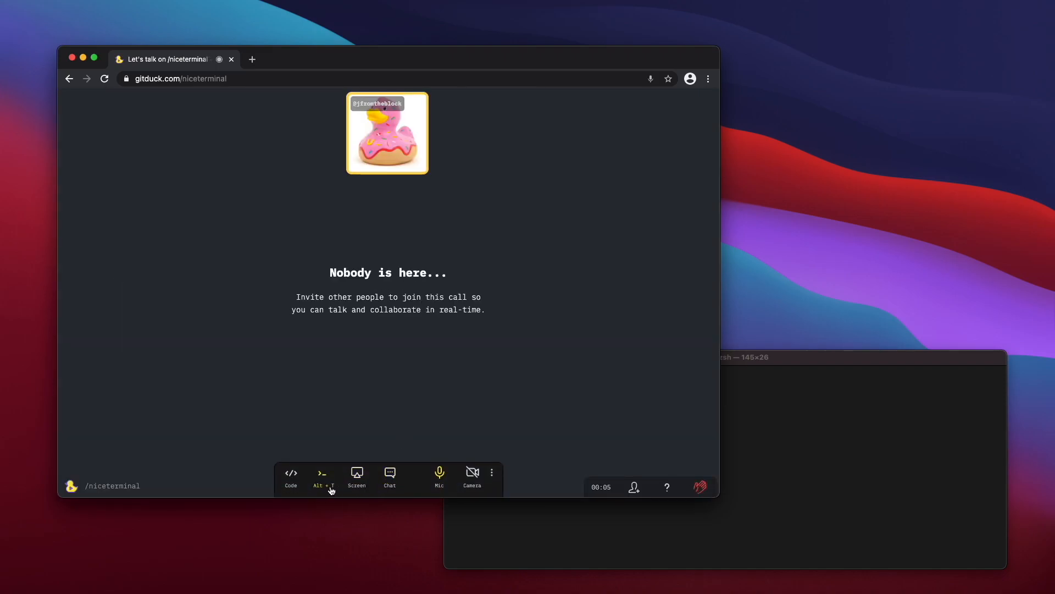
pyautogui.click(322, 472)
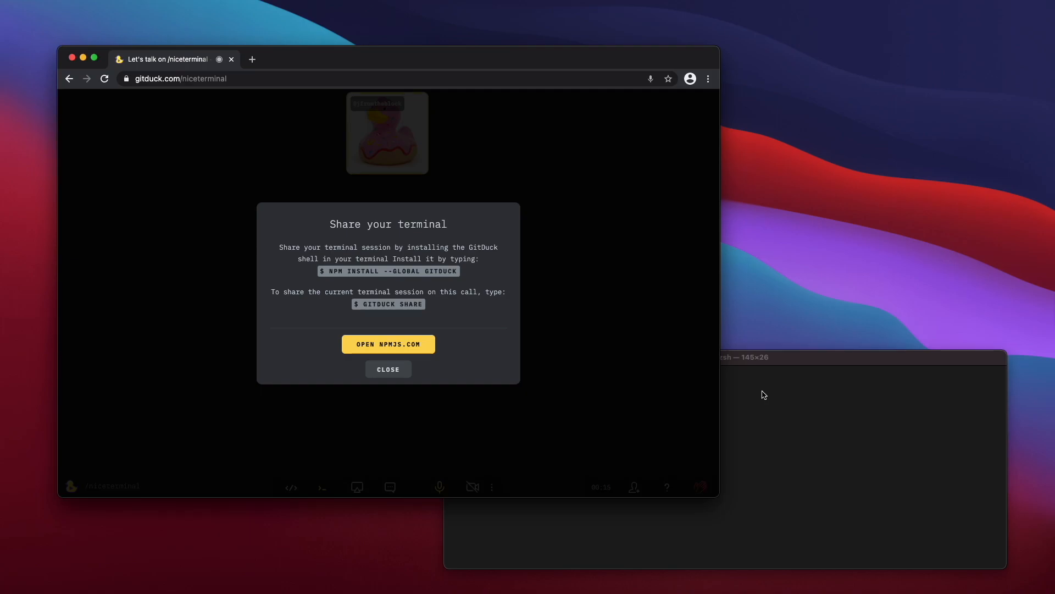
pyautogui.click(748, 409)
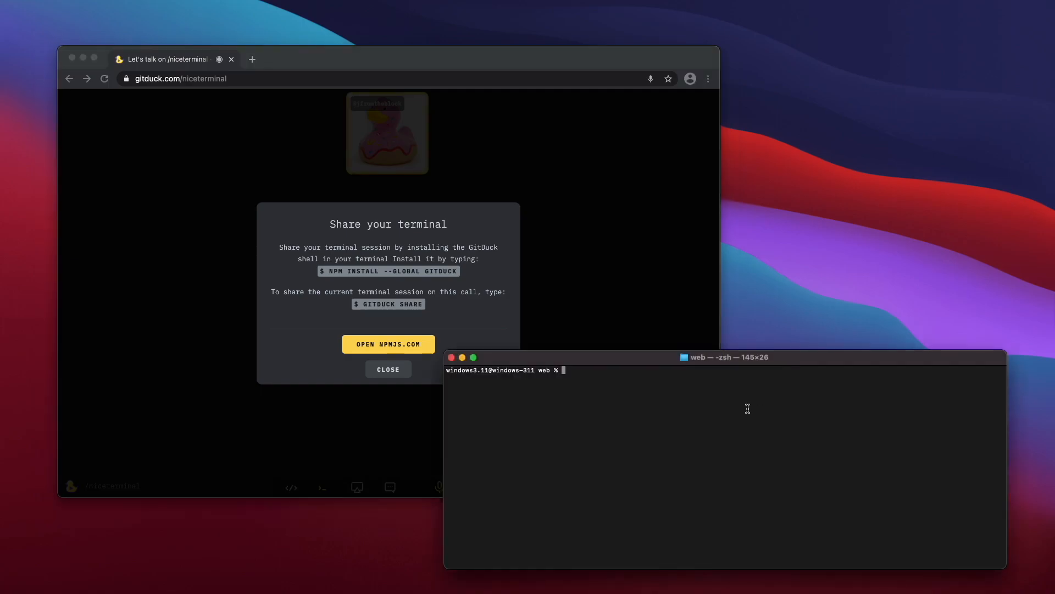
# Step: Run 'npm install --global gitduck' then start 'gitduck login' in the shell
pyautogui.write('npm ins')
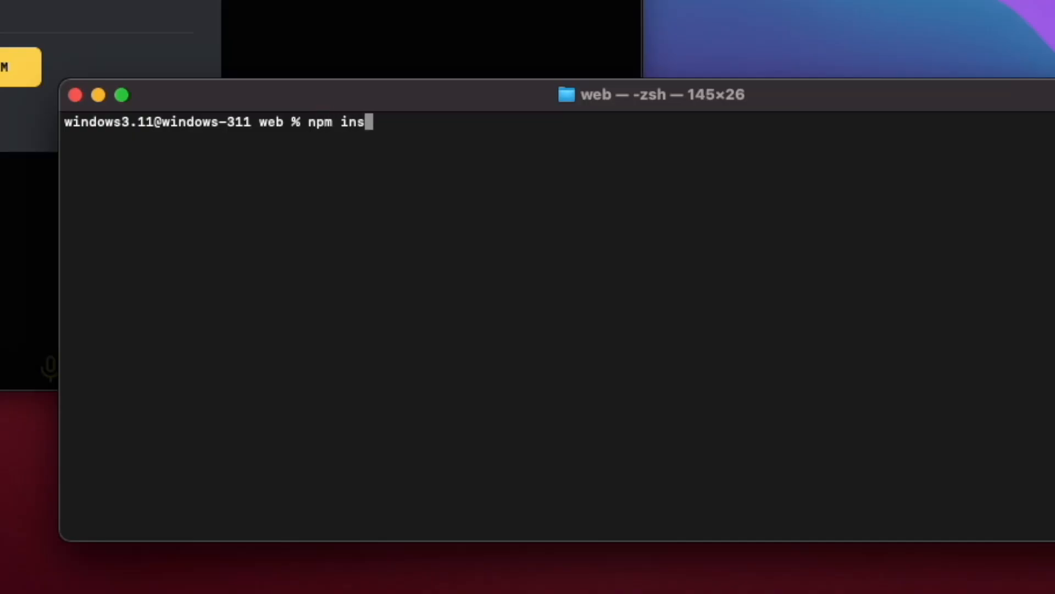
pyautogui.write('tall --')
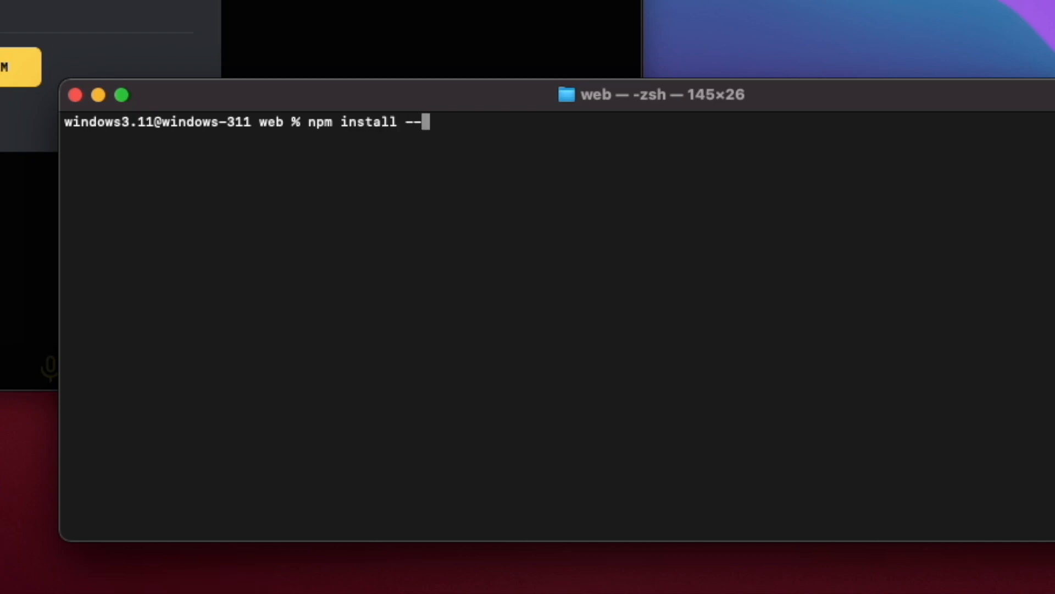
pyautogui.write('global')
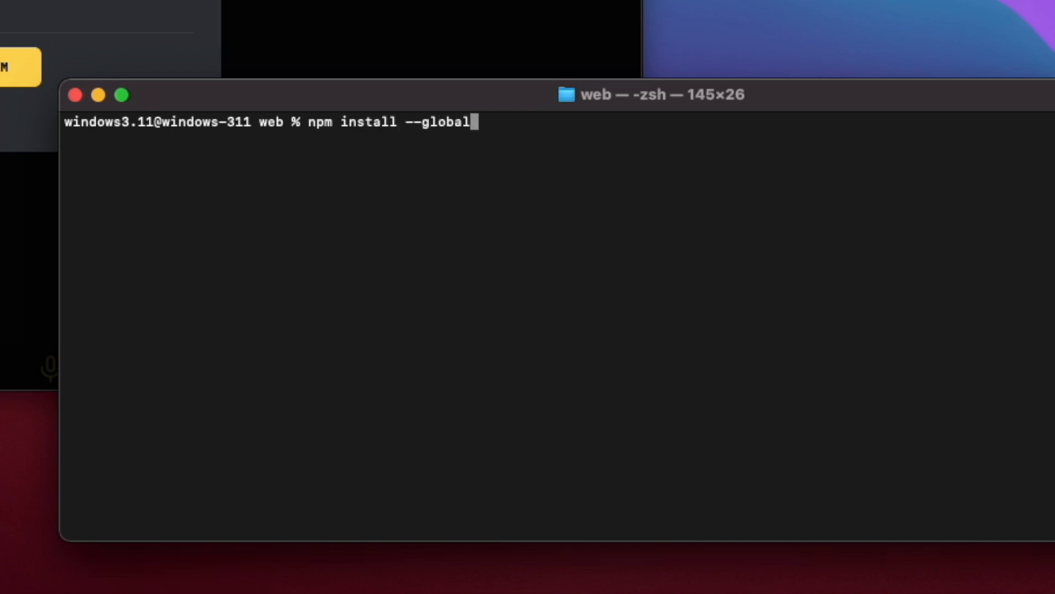
pyautogui.write('gitduck')
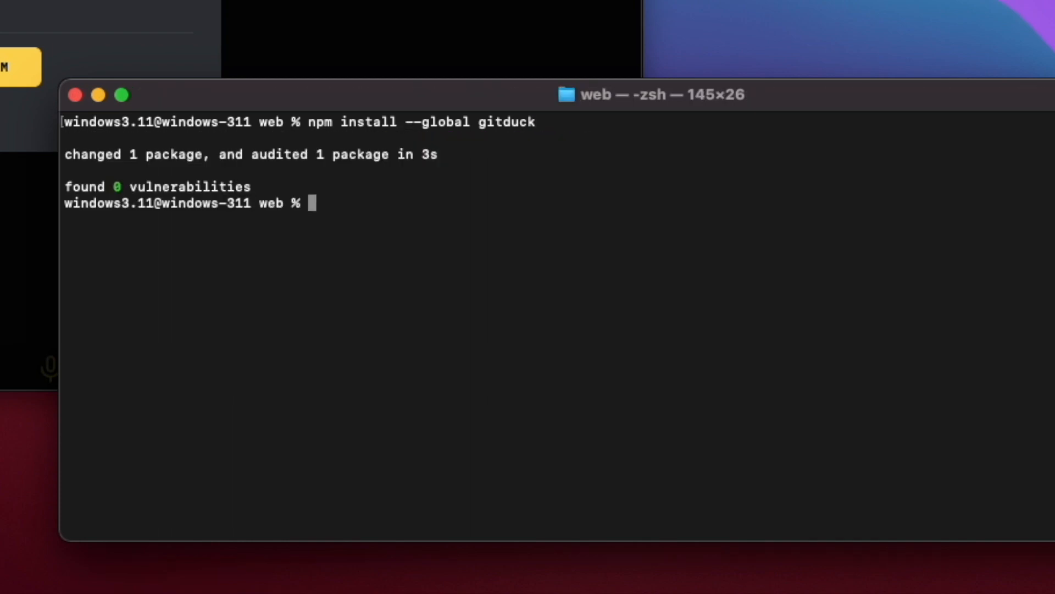
pyautogui.write('gitduck login')
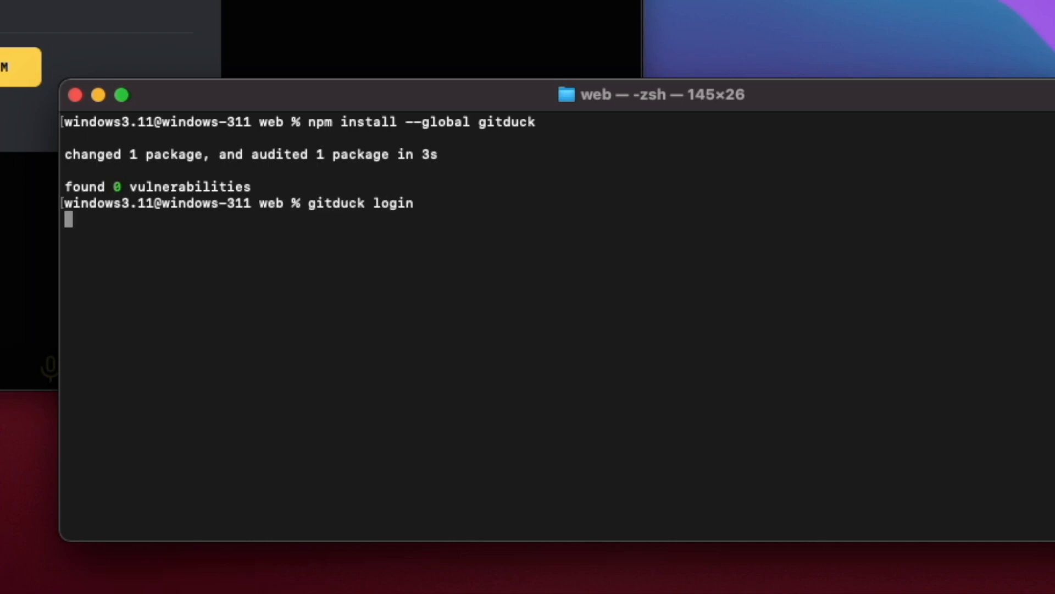
# Step: Complete the browser login so the zsh shell is connected to the GitDuck account
pyautogui.press('Return')
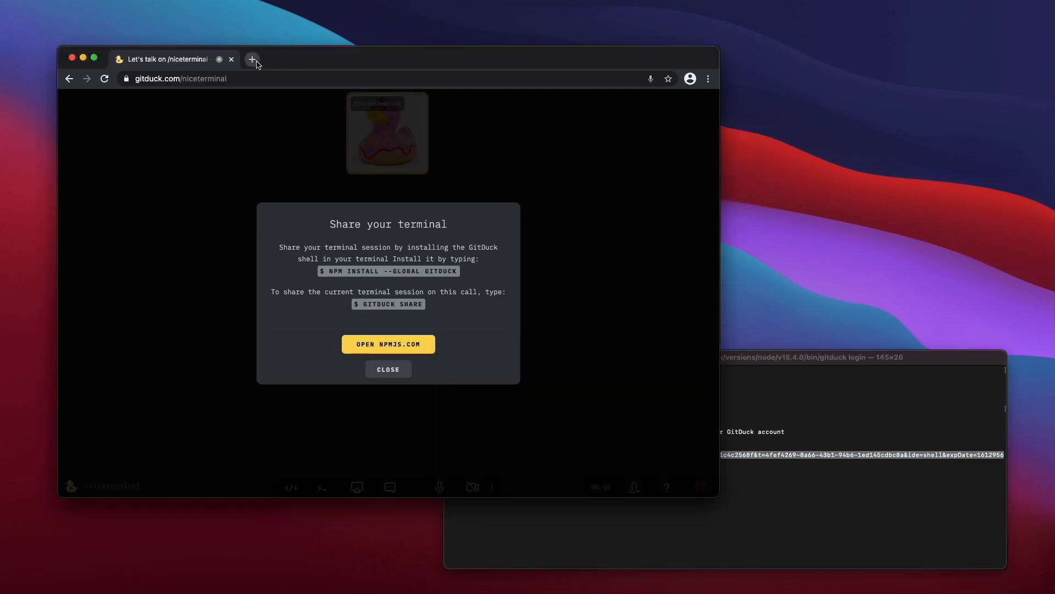
pyautogui.click(253, 59)
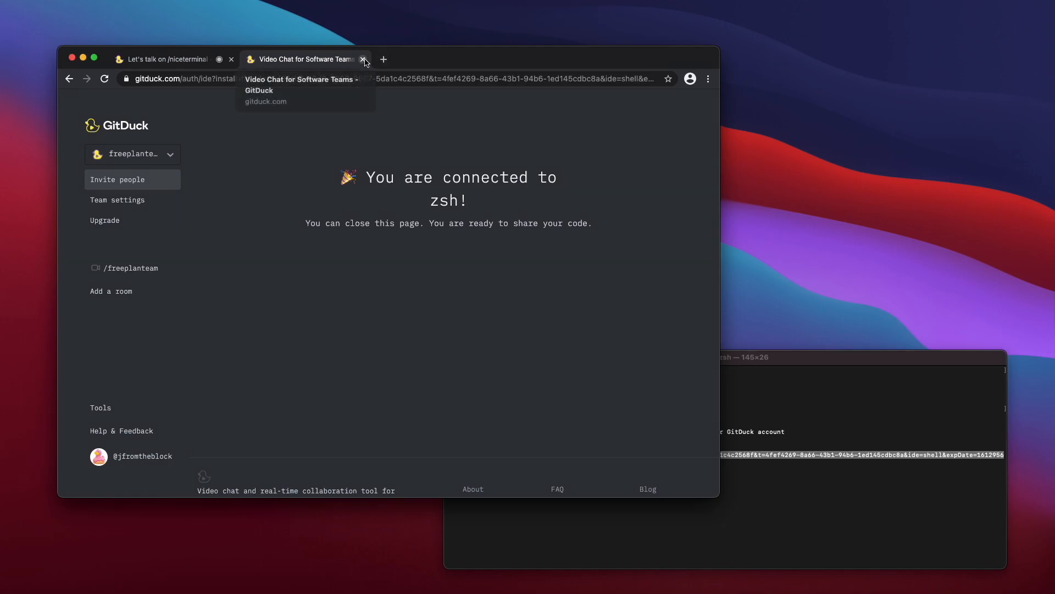
pyautogui.click(364, 59)
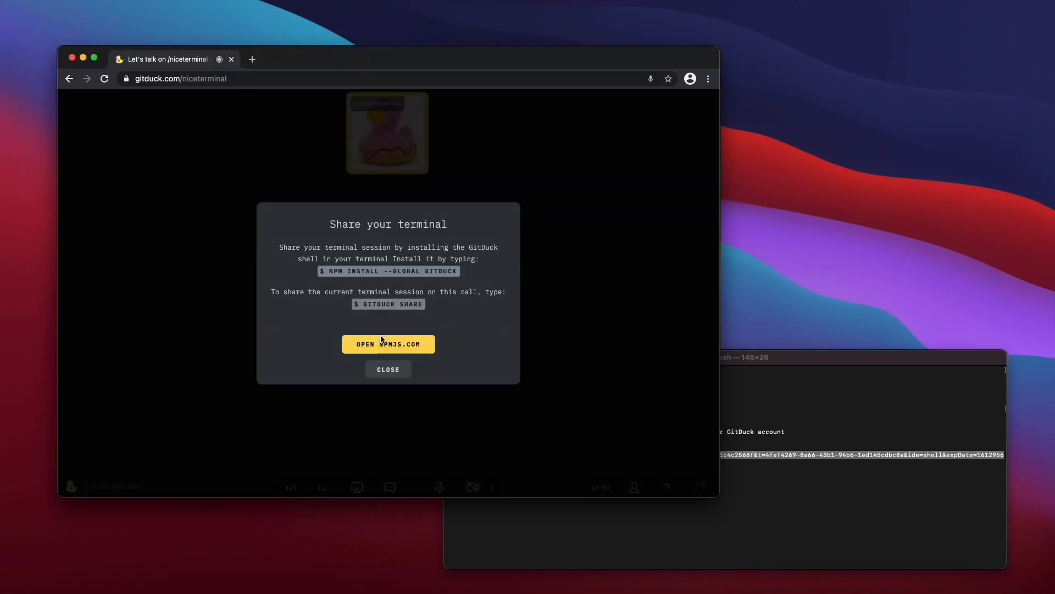
# Step: Dismiss the sharing instructions and run 'gitduck share' to stream the terminal into the call
pyautogui.click(388, 369)
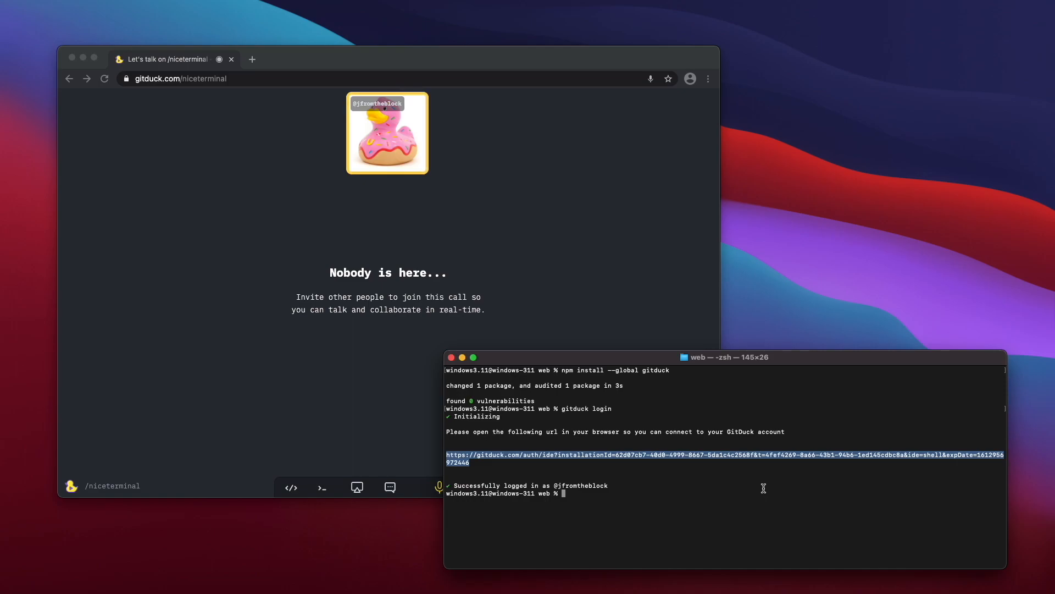
pyautogui.write('g')
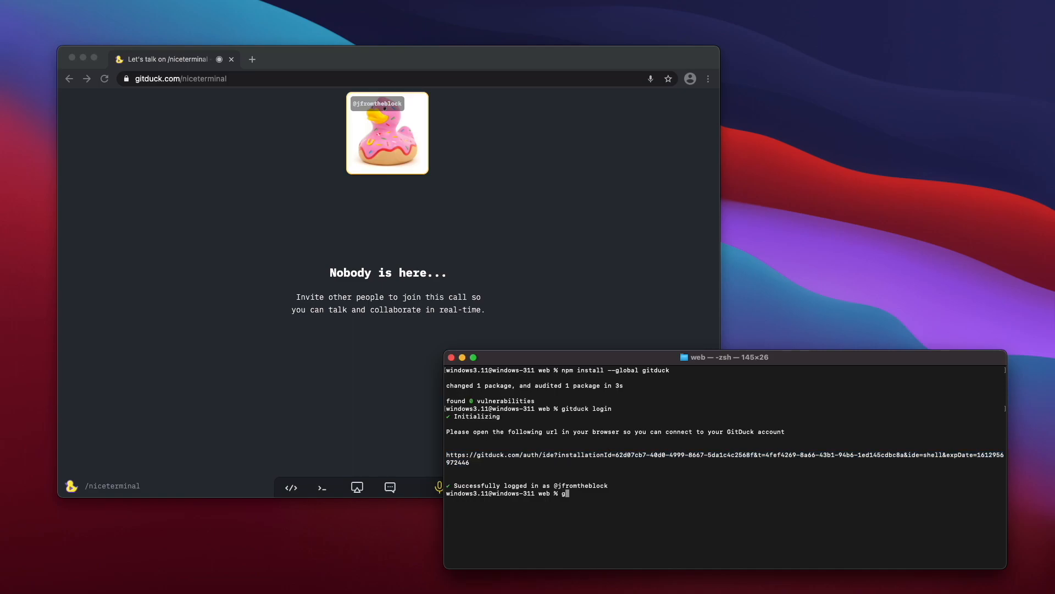
pyautogui.write('itduck share')
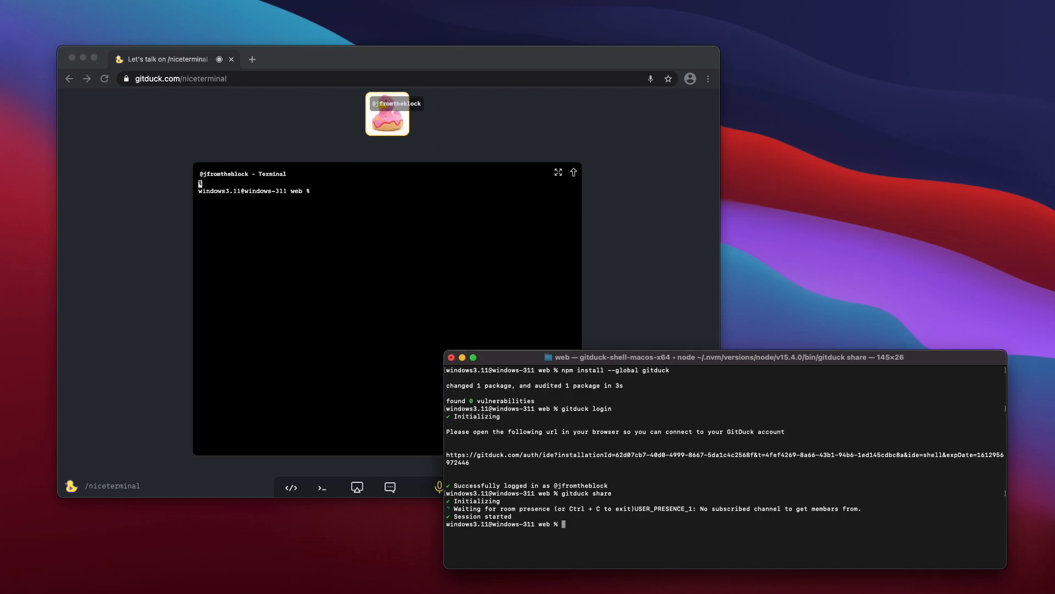
# Step: Confirm sharing with 'yes' and run 'ls' so the project files list appears in the call
pyautogui.write('yes')
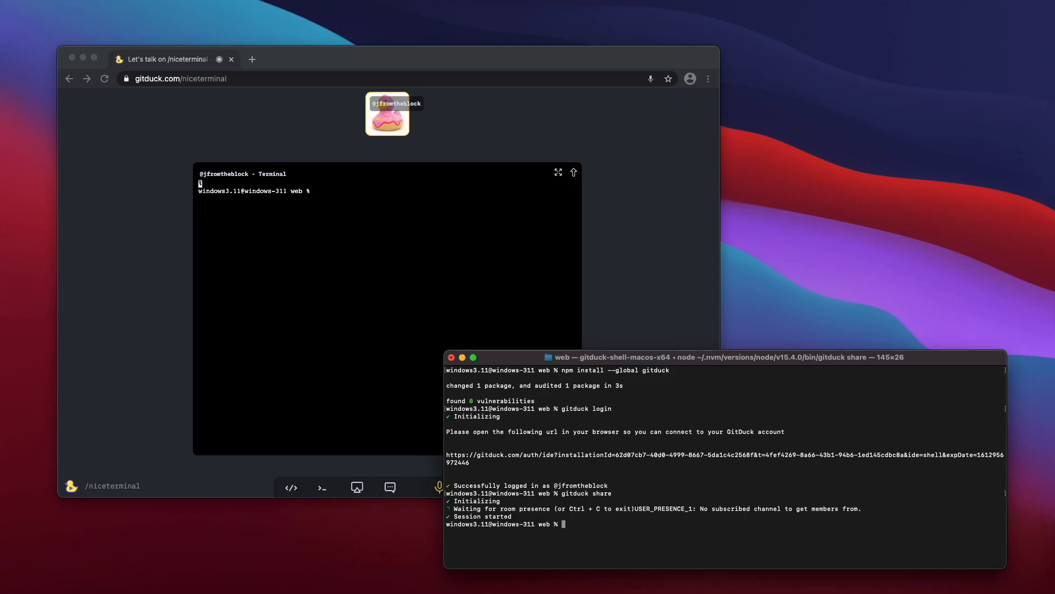
pyautogui.write('ls')
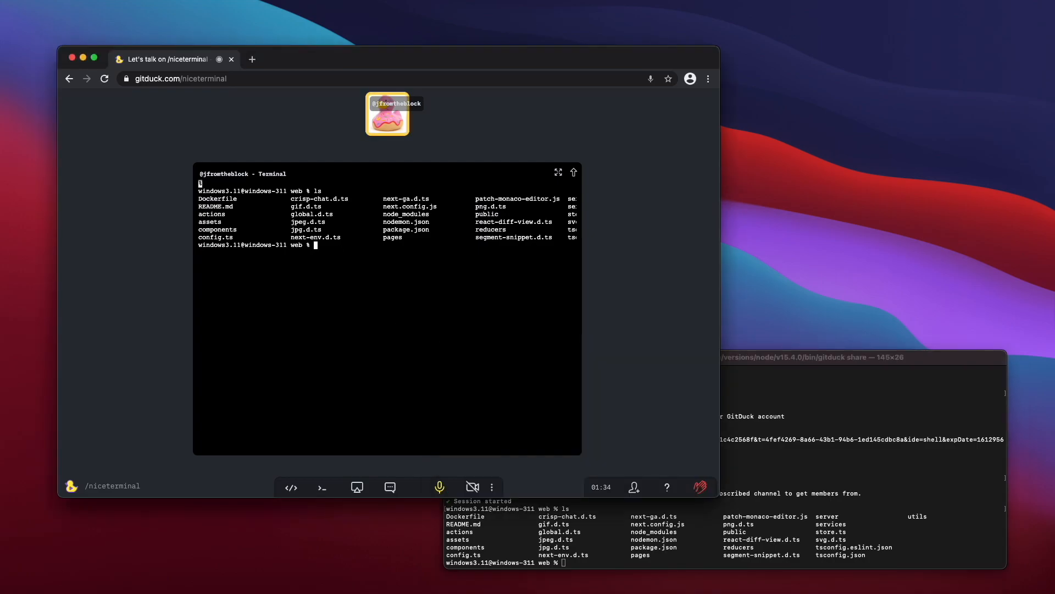
pyautogui.moveTo(339, 244)
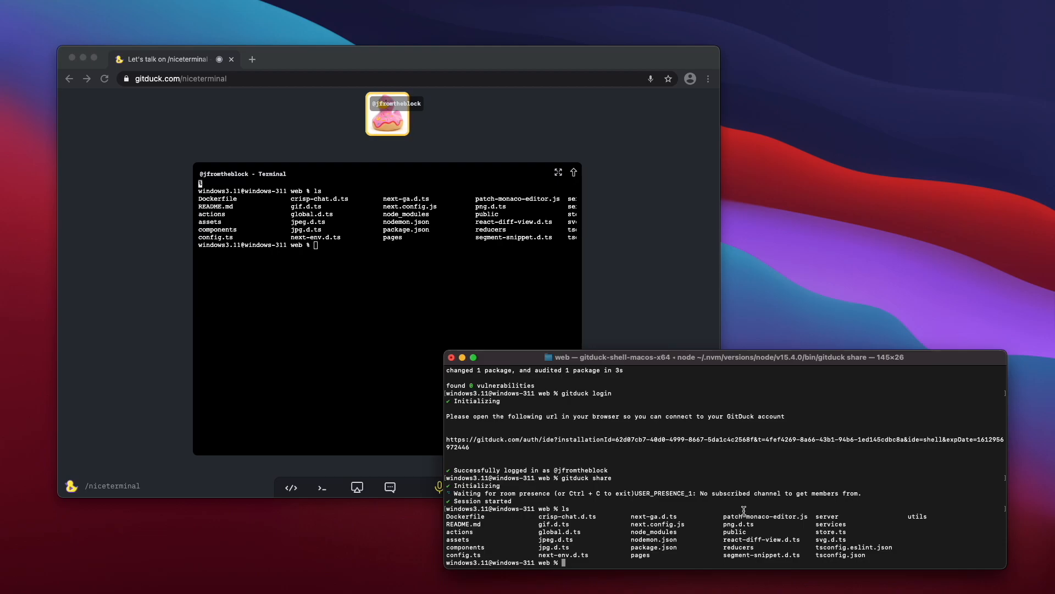
pyautogui.moveTo(280, 477)
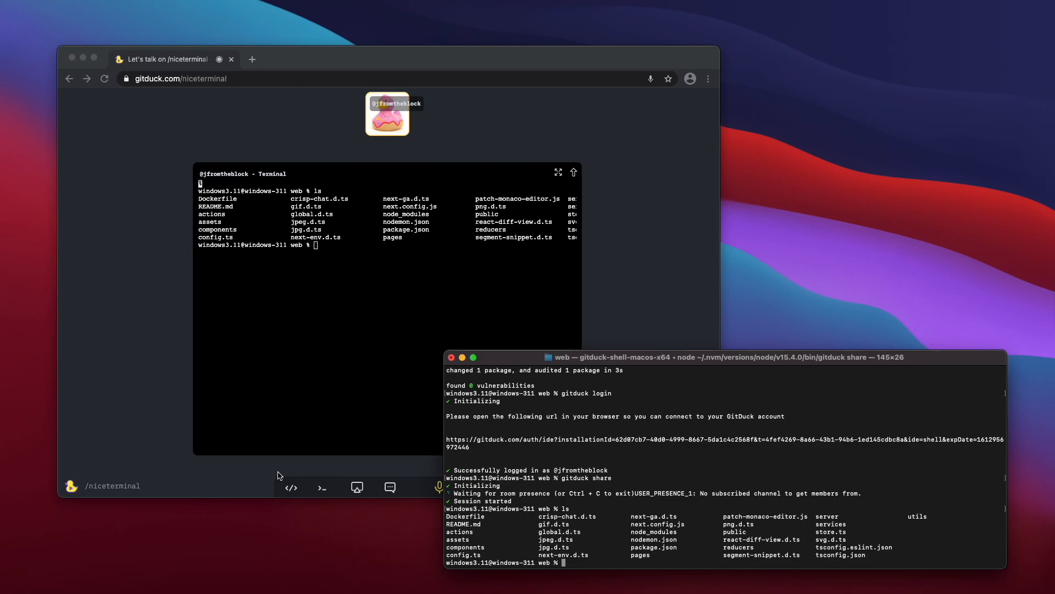